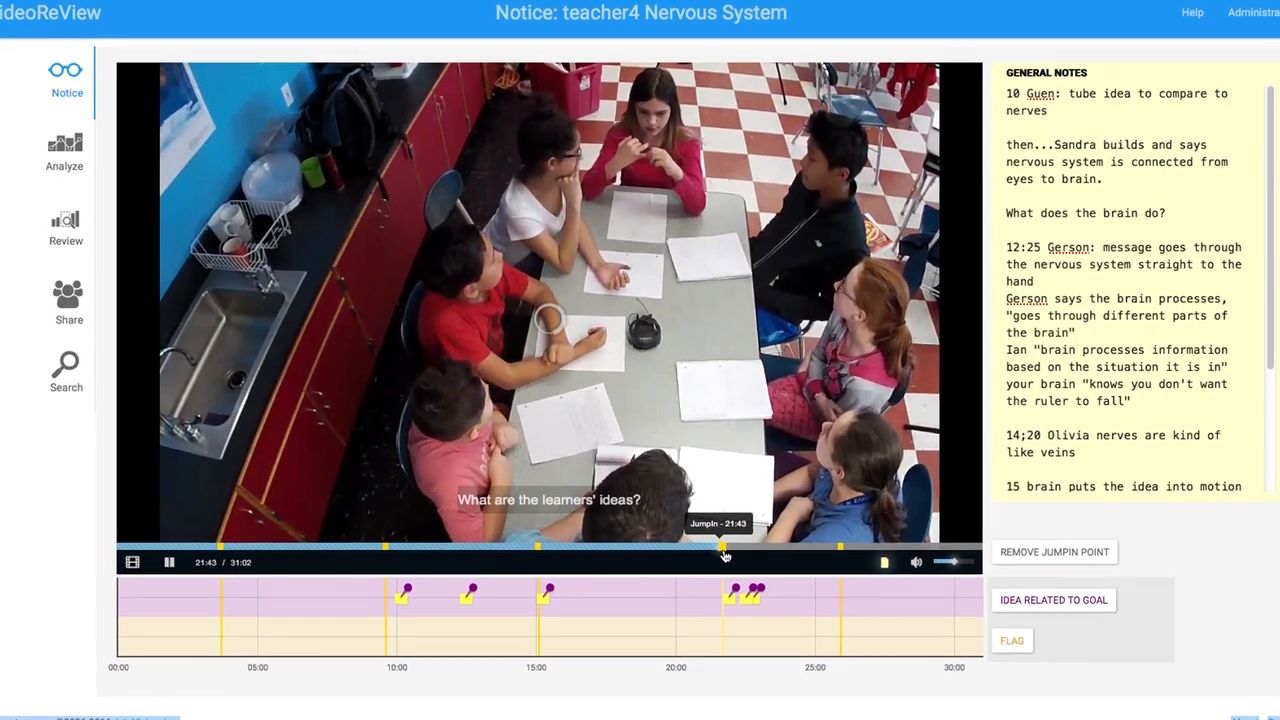
Step: Jump to the 25:57 jump-in point, then switch to the Analyze stage with science lens tags
left_click(838, 545)
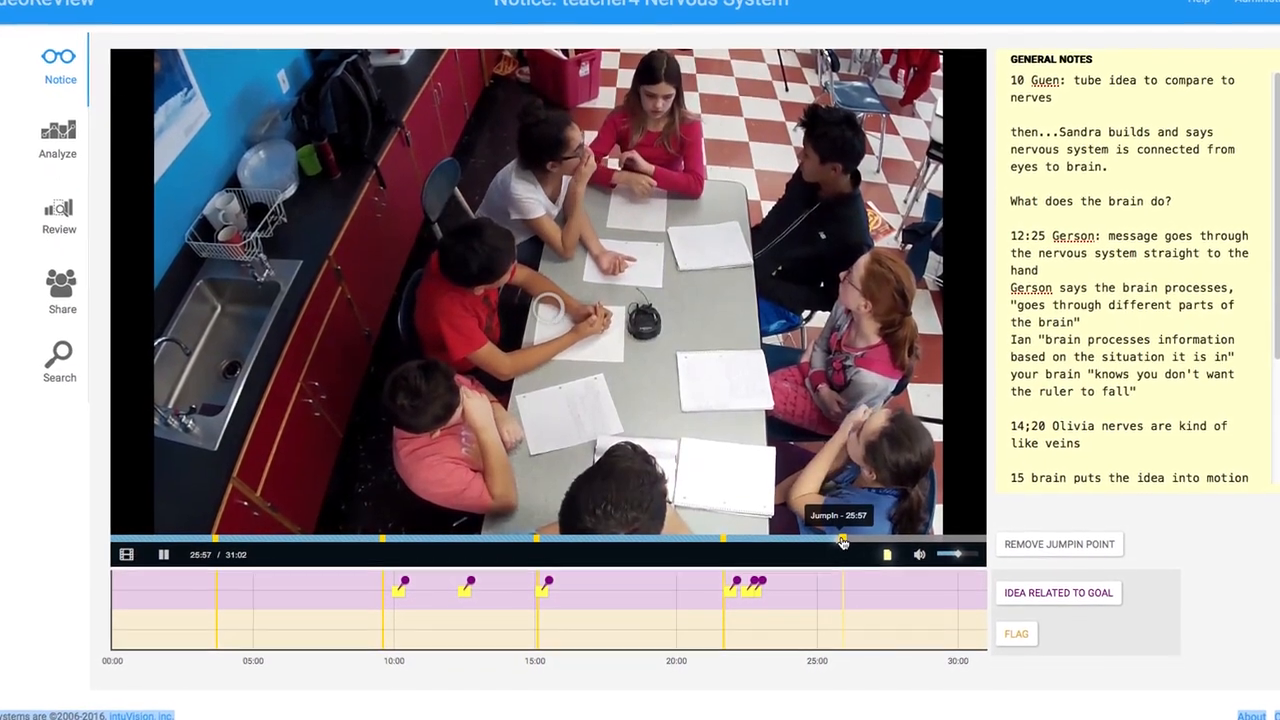
left_click(57, 140)
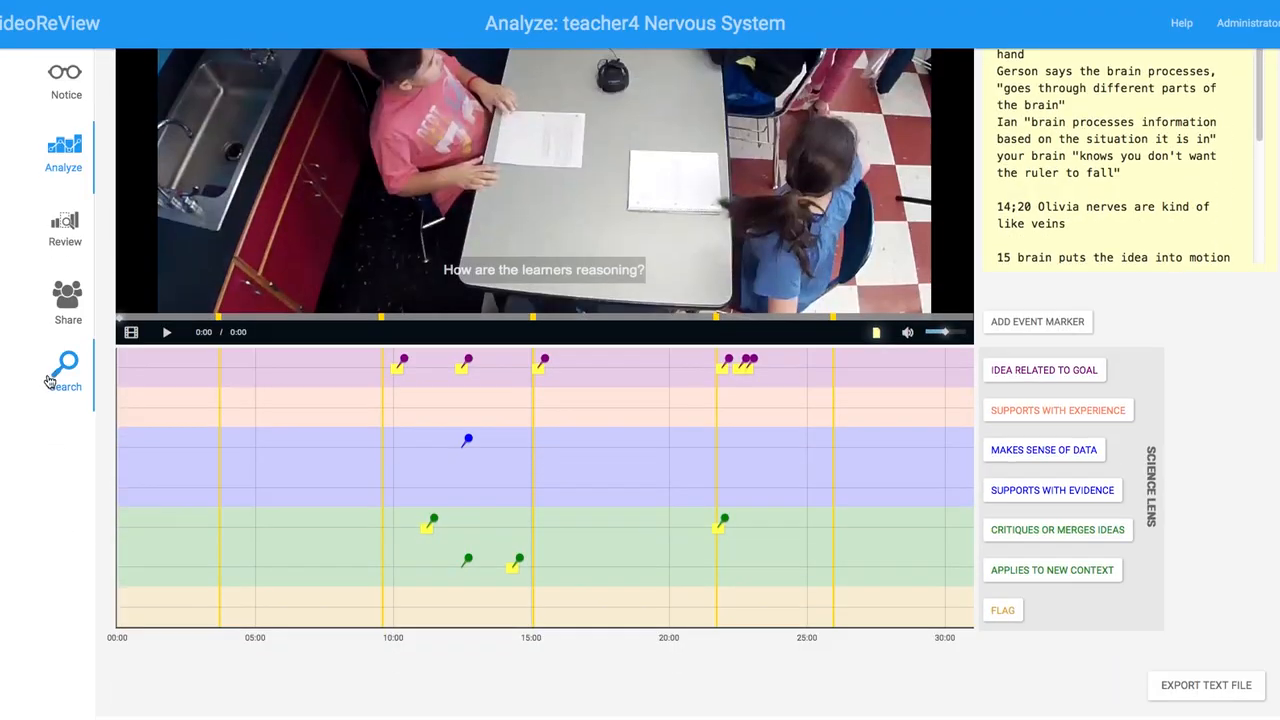